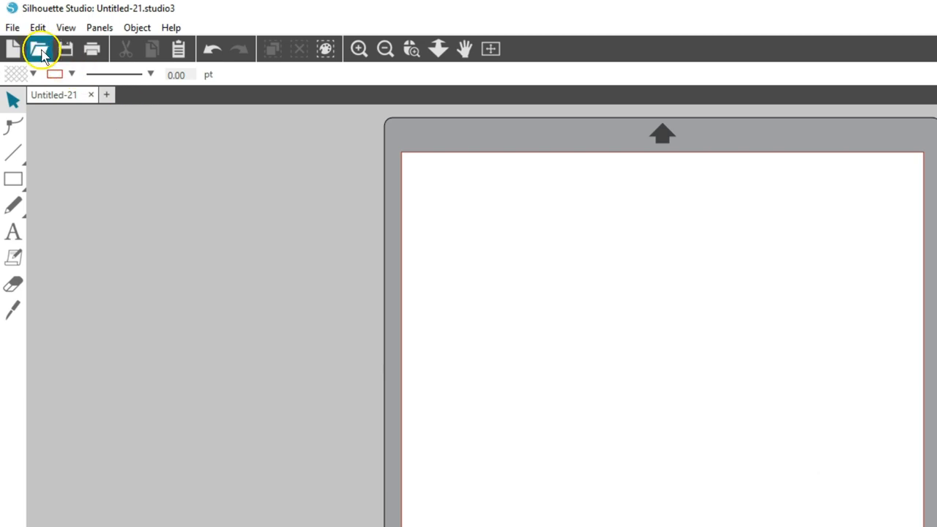
Start opening a file and review the available image file-type filters
left_click(40, 49)
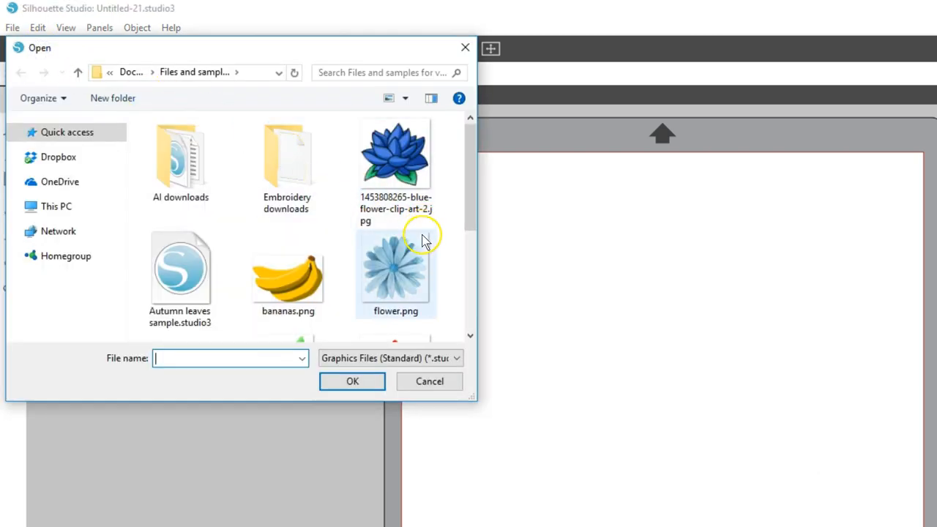
left_click(457, 357)
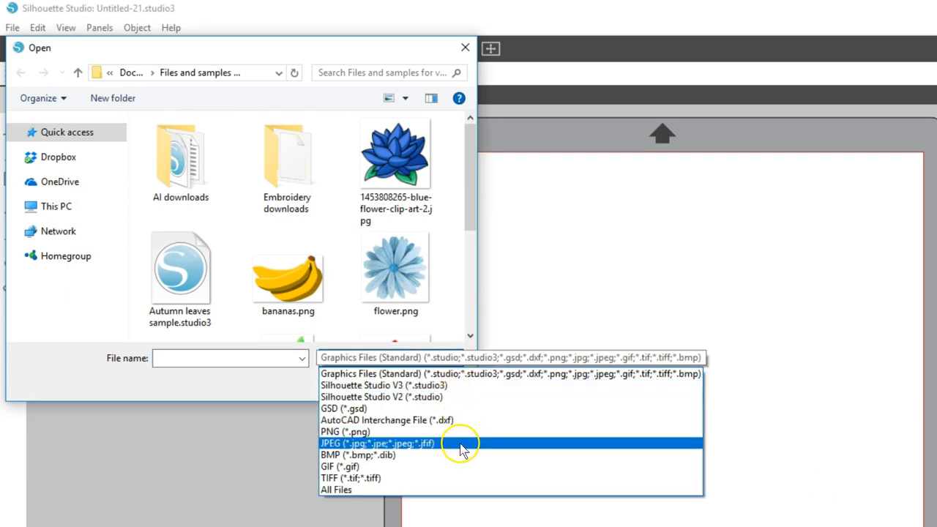
mouse_move(462, 454)
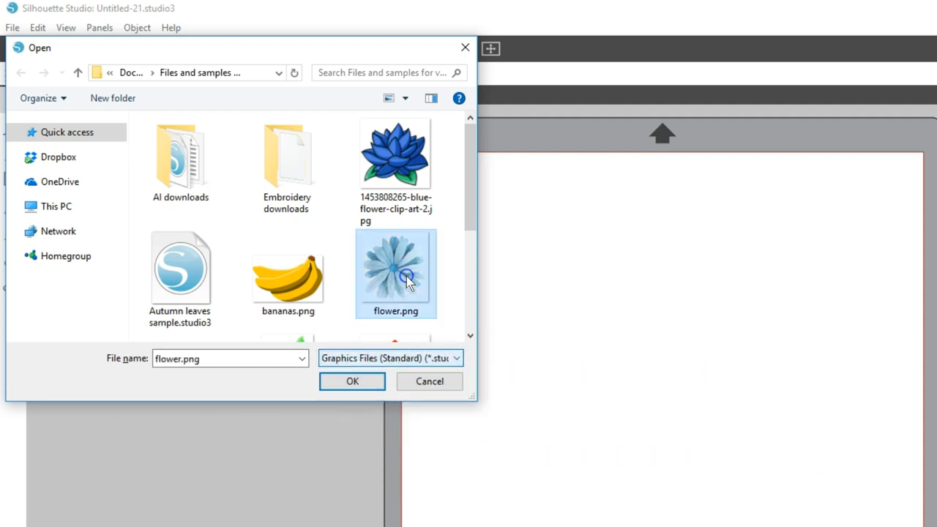
Import flower.png onto the mat and scale it down to about 4.5 inches wide
left_click(351, 380)
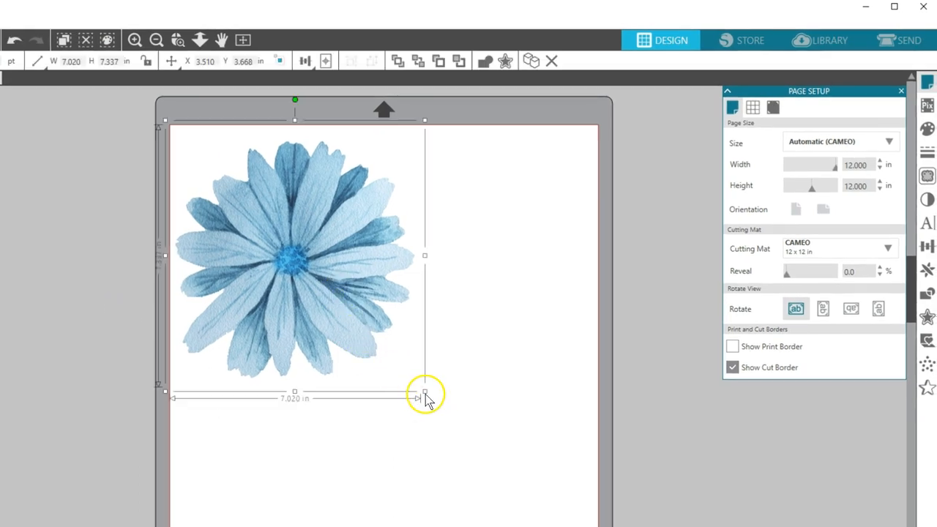
left_click_drag(425, 392, 334, 304)
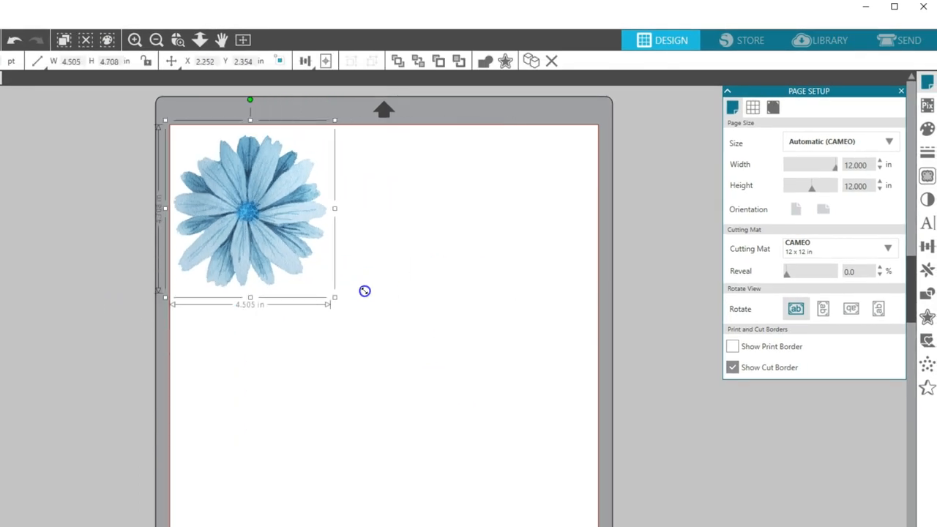
left_click(899, 41)
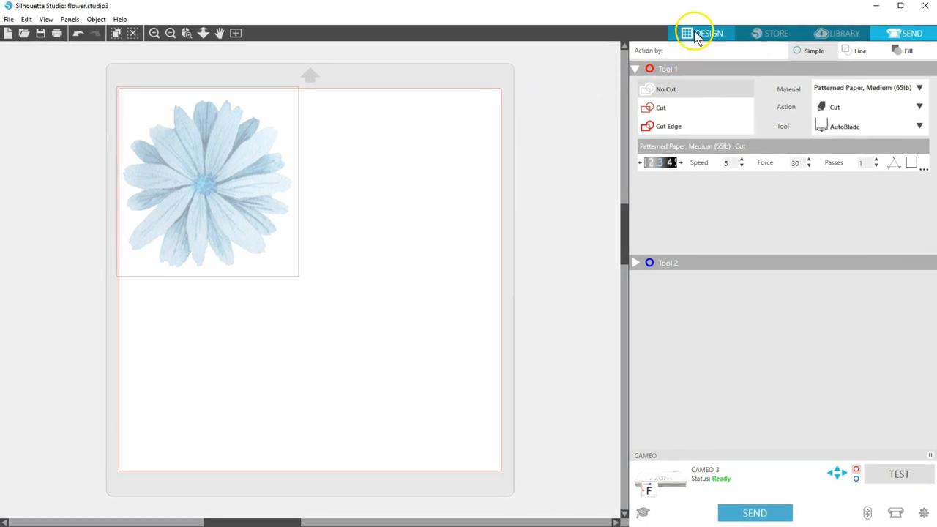
Return to the DESIGN workspace and show the Trace panel beside the flower image
left_click(702, 34)
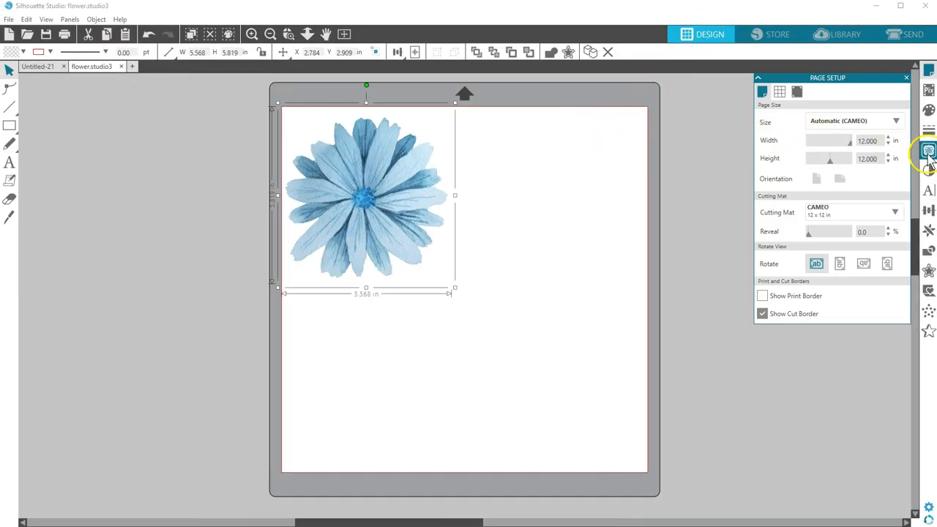
left_click(929, 151)
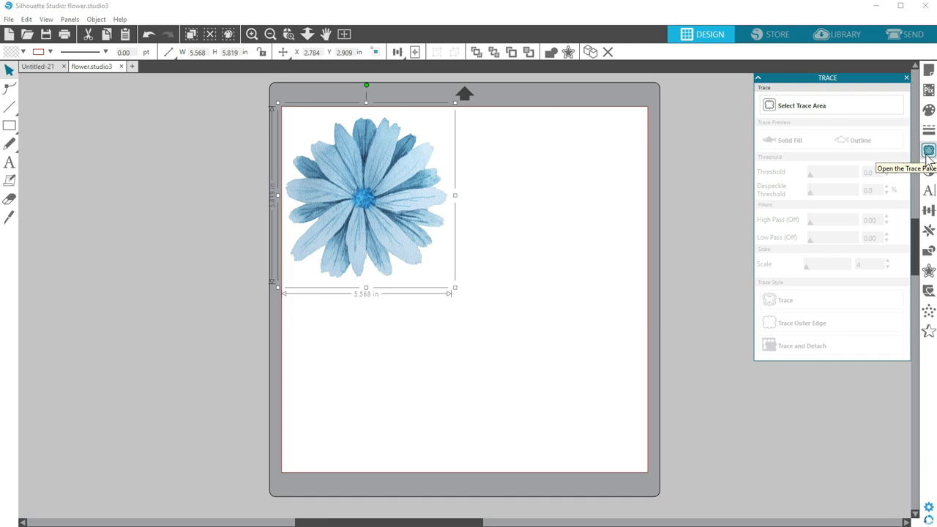
mouse_move(842, 159)
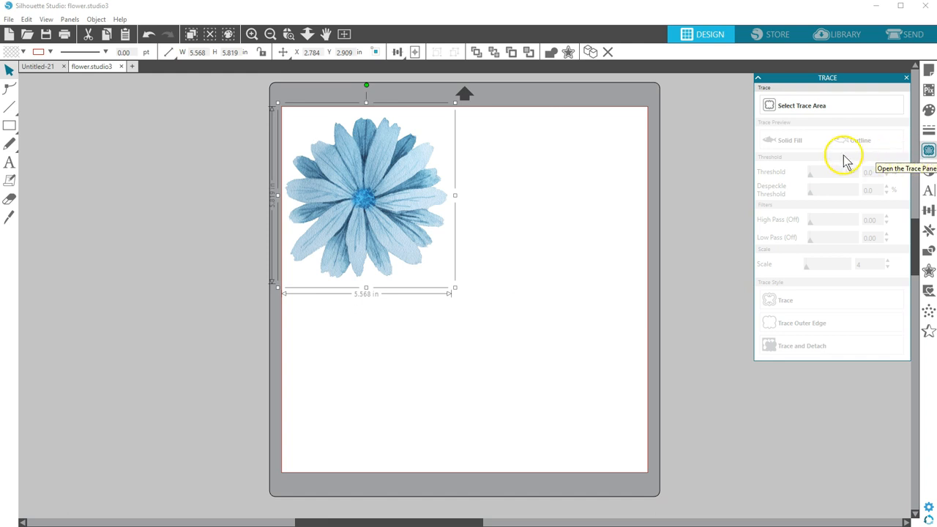
mouse_move(692, 178)
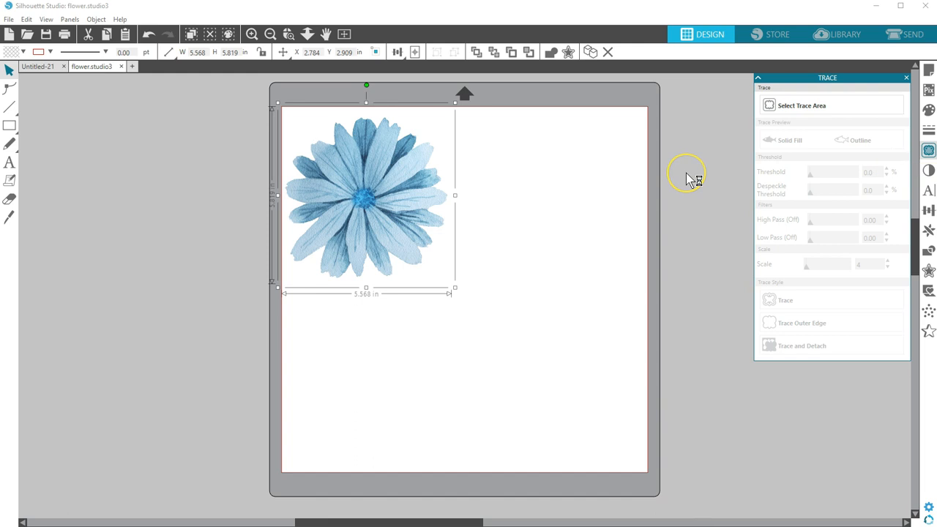
mouse_move(689, 182)
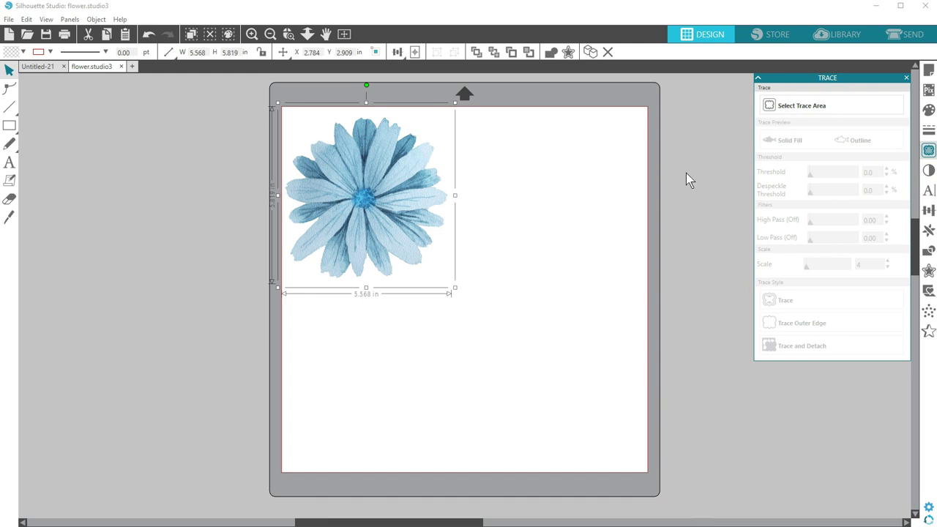
mouse_move(22, 169)
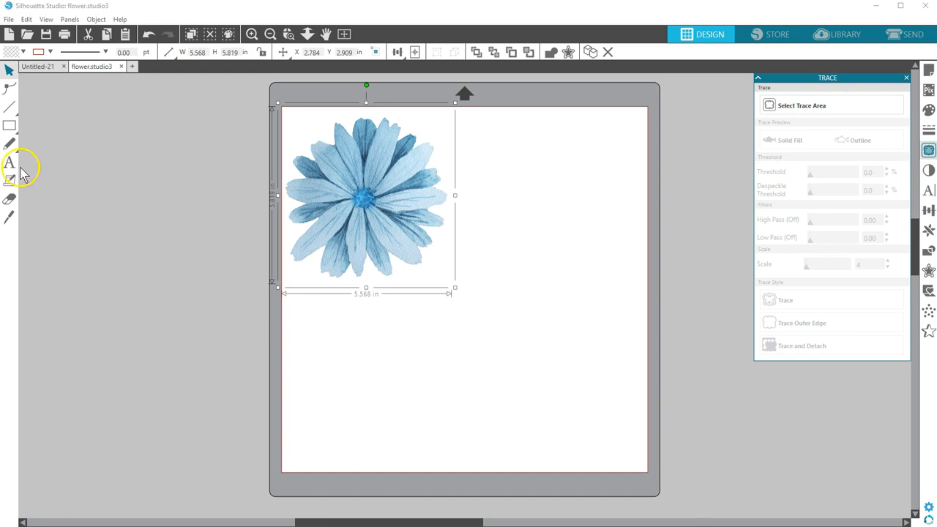